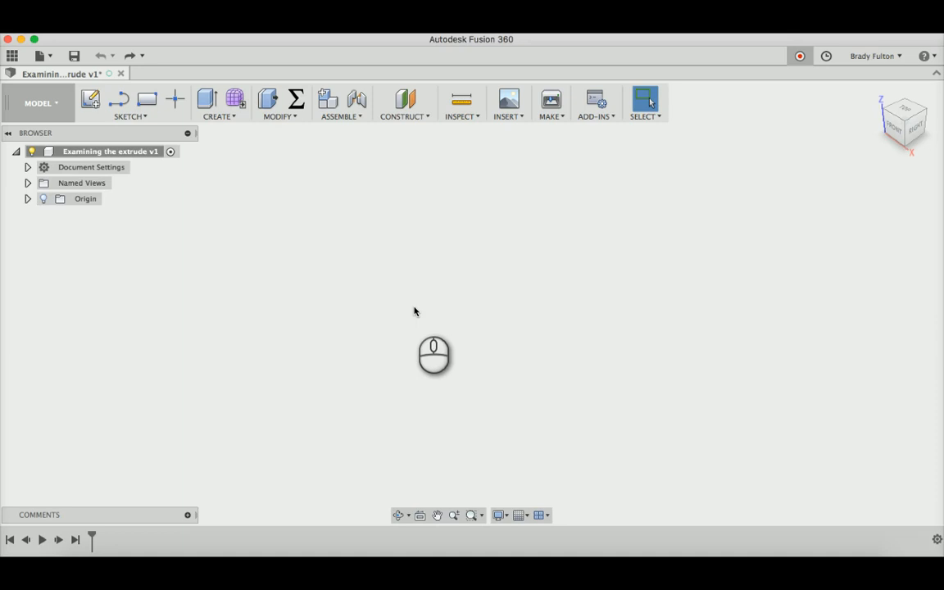
# Add a construction plane offset about 3.1 in from the YZ plane.
pyautogui.click(407, 99)
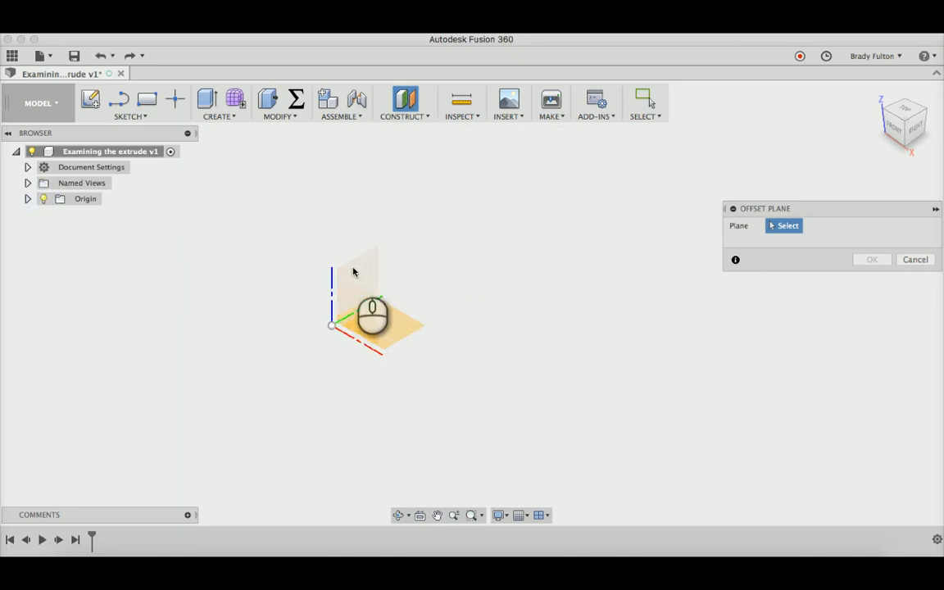
pyautogui.click(356, 279)
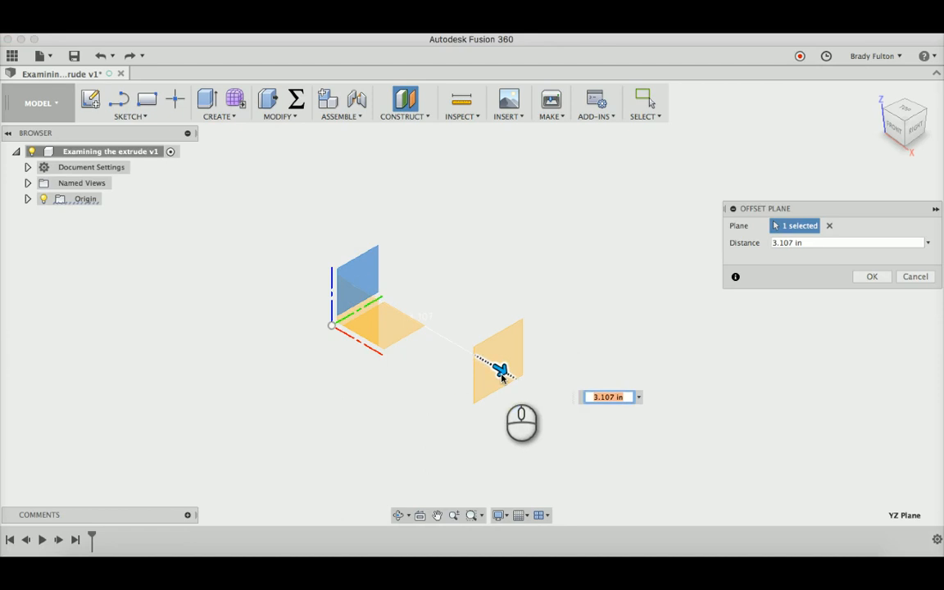
pyautogui.click(872, 276)
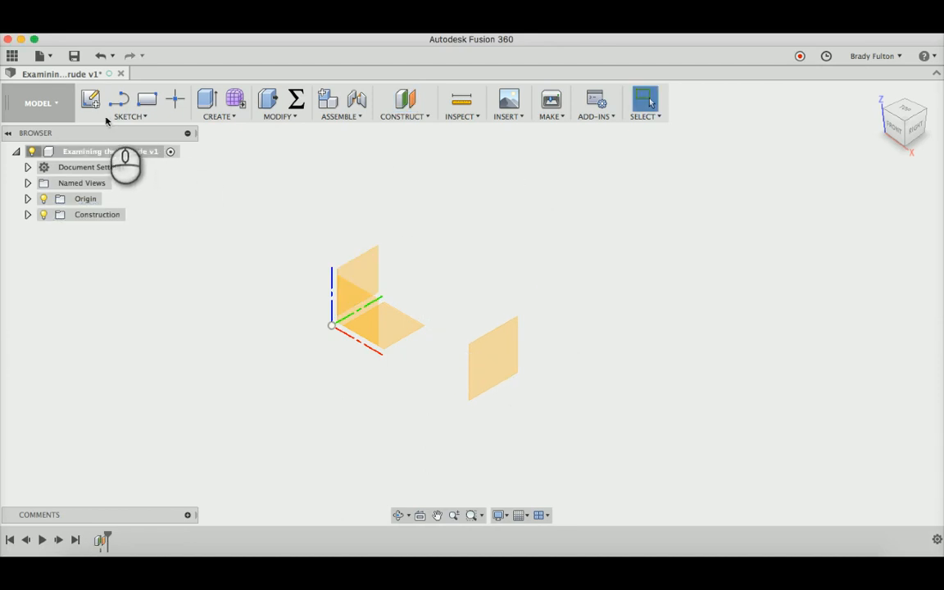
# Sketch an 8 by 6 in centre rectangle at the origin with a 3 in circle.
pyautogui.click(91, 99)
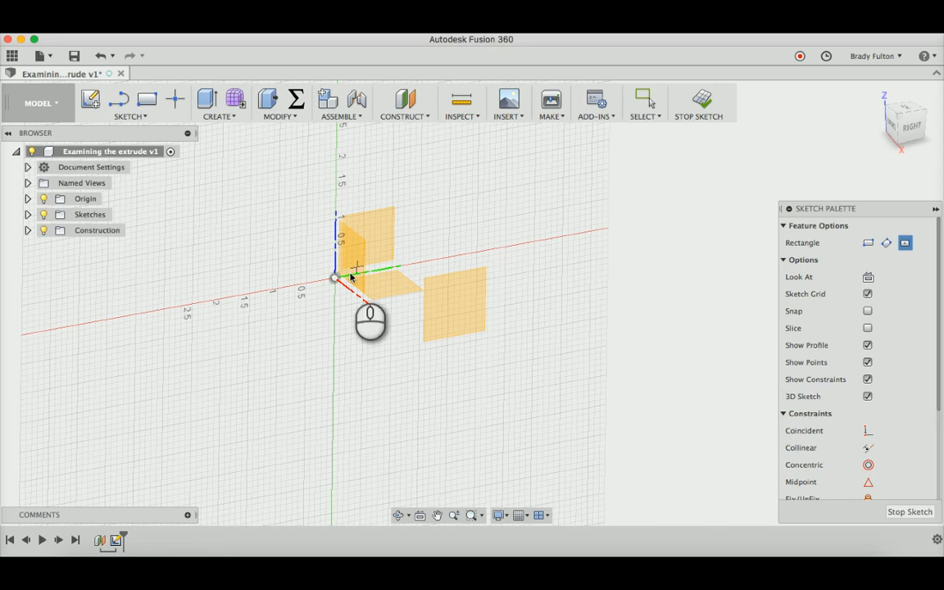
pyautogui.moveTo(334, 277); pyautogui.dragTo(457, 162)
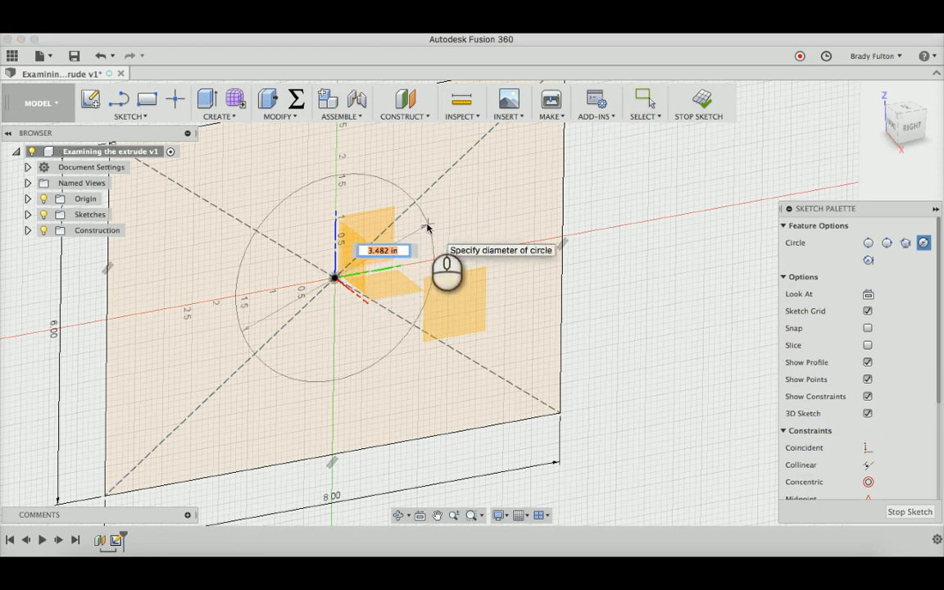
pyautogui.write('3')
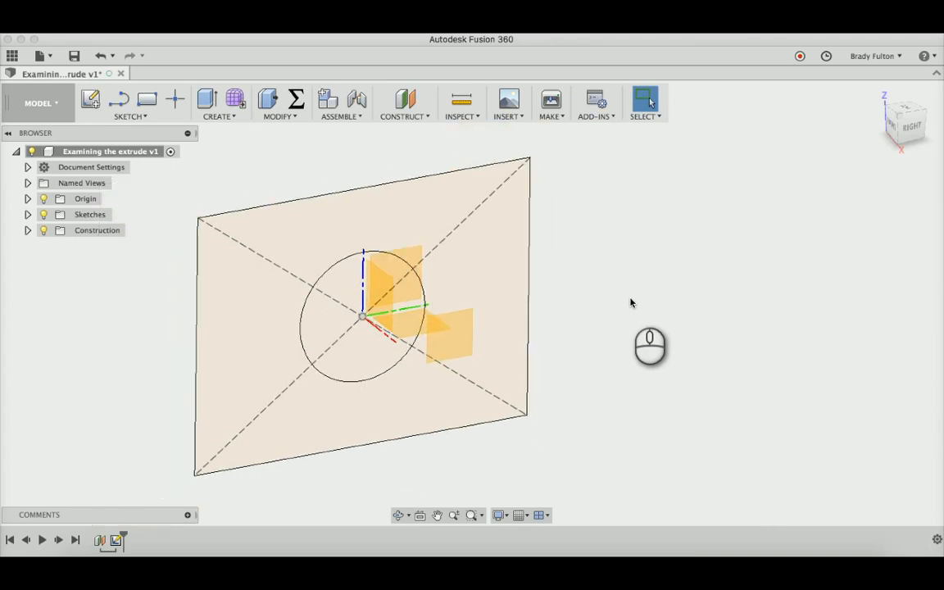
# Extrude both sketch profiles 1.468 in, starting from the offset construction plane.
pyautogui.click(206, 99)
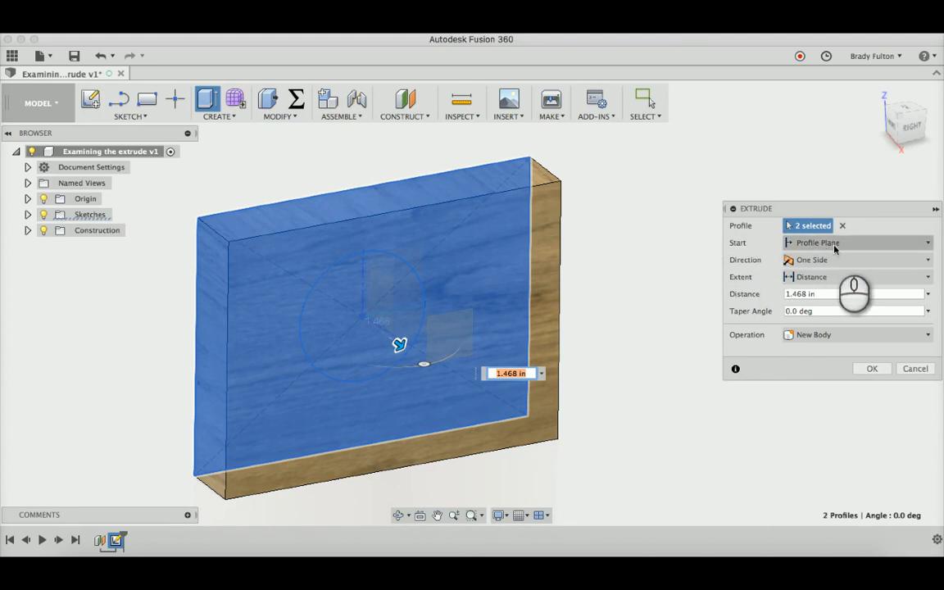
pyautogui.click(855, 243)
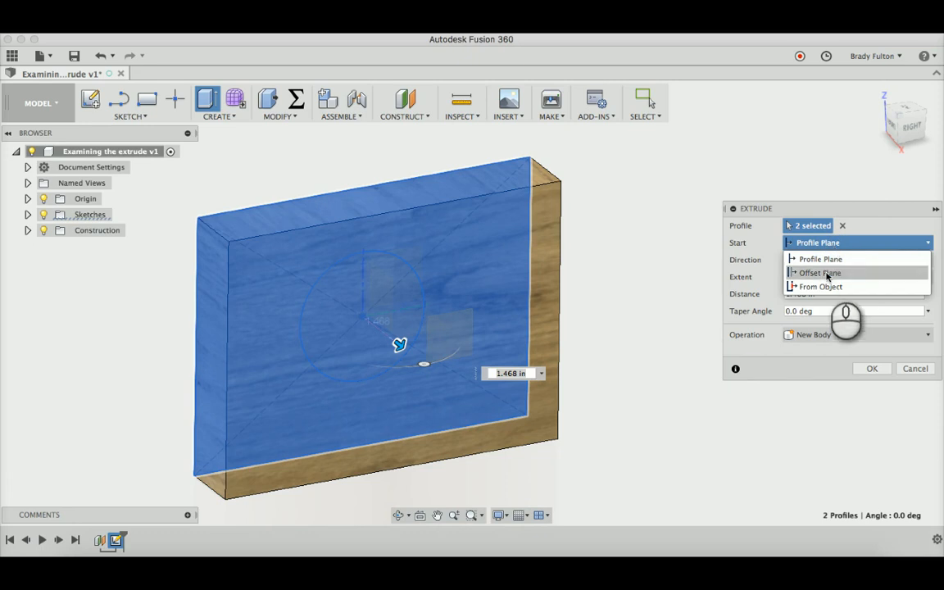
pyautogui.click(820, 286)
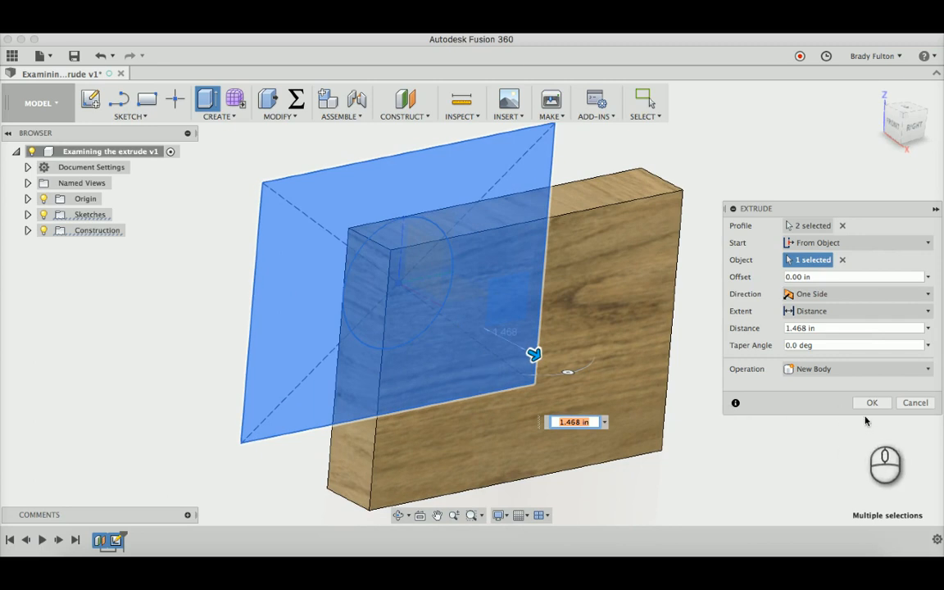
pyautogui.click(872, 402)
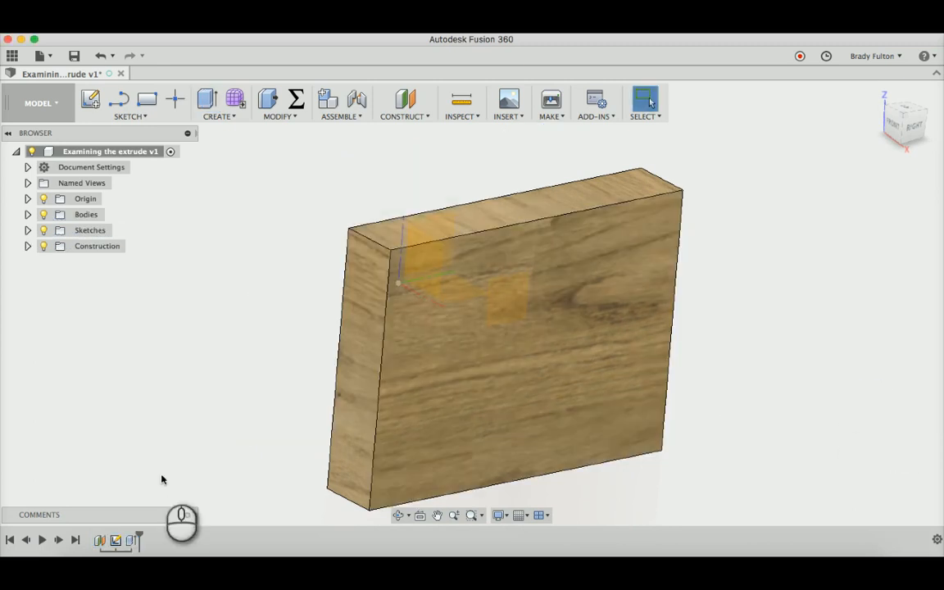
# Change the offset plane's distance to 4 in, moving the block with it.
pyautogui.click(100, 540)
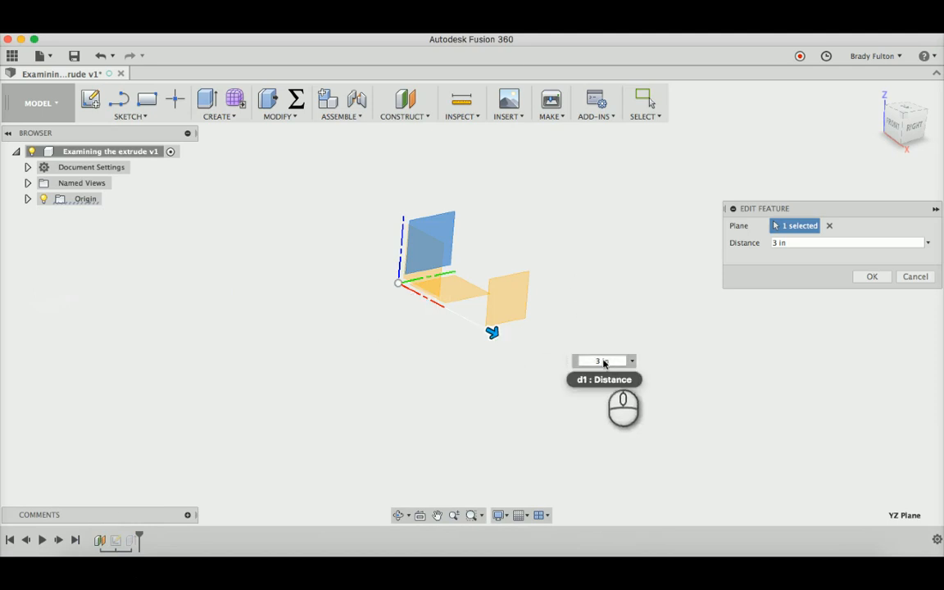
pyautogui.write('4')
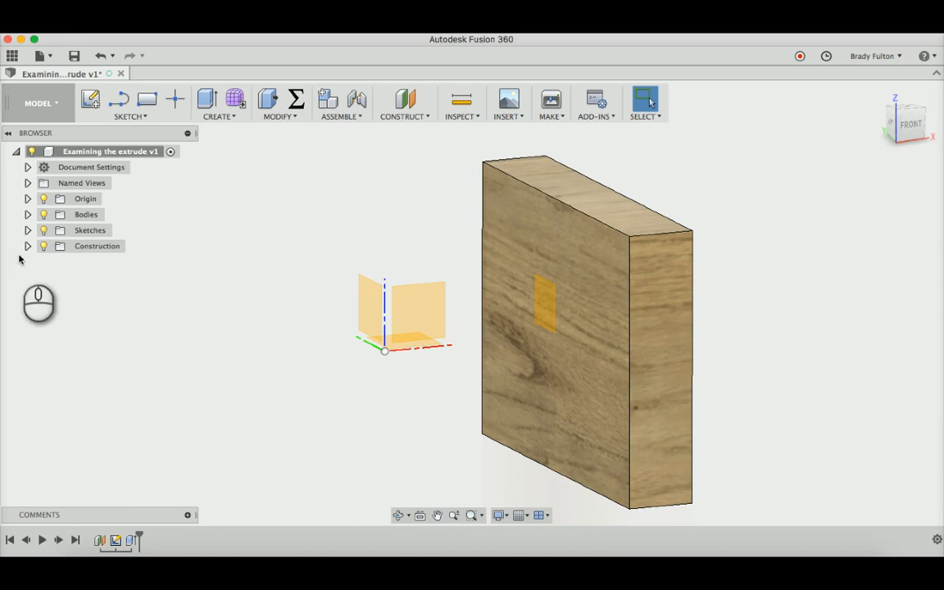
# Show Sketch1 and preview a cut extrusion of the circle reaching through the block.
pyautogui.click(27, 230)
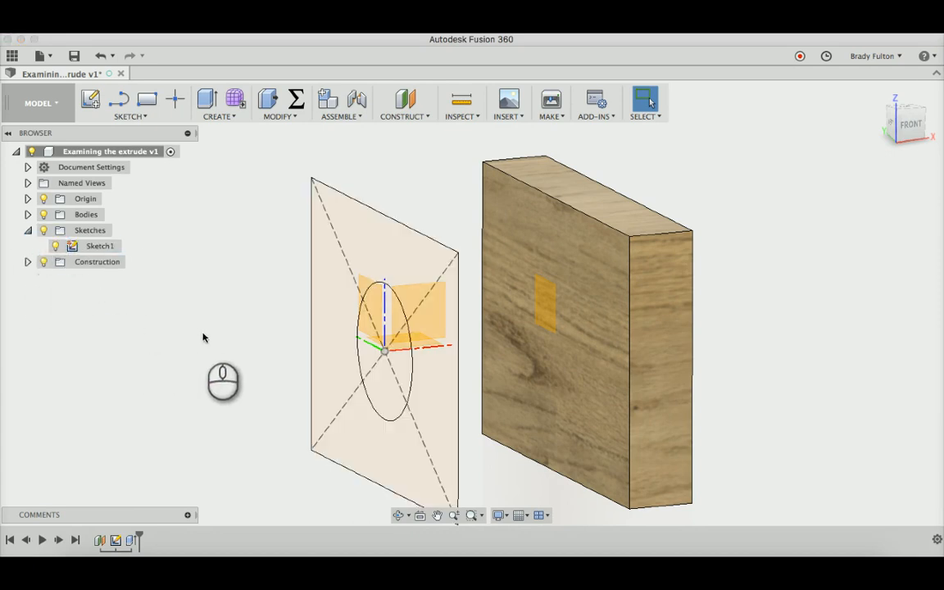
pyautogui.click(207, 98)
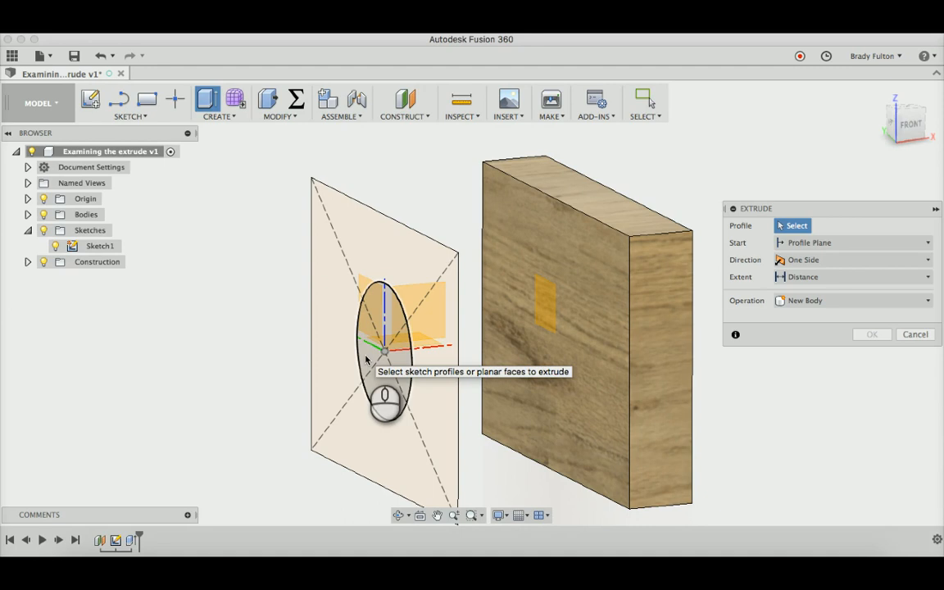
pyautogui.click(381, 328)
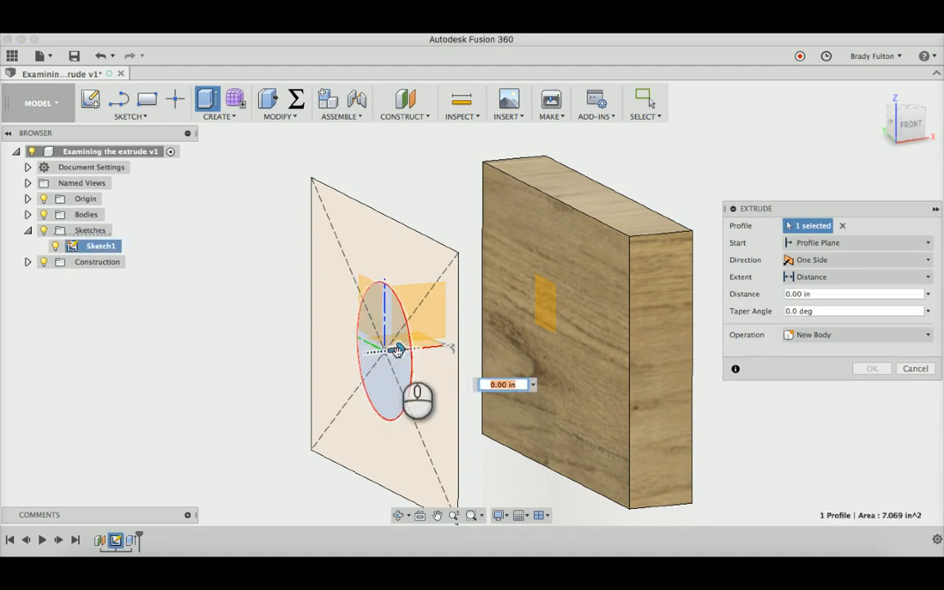
pyautogui.moveTo(397, 350); pyautogui.dragTo(625, 329)
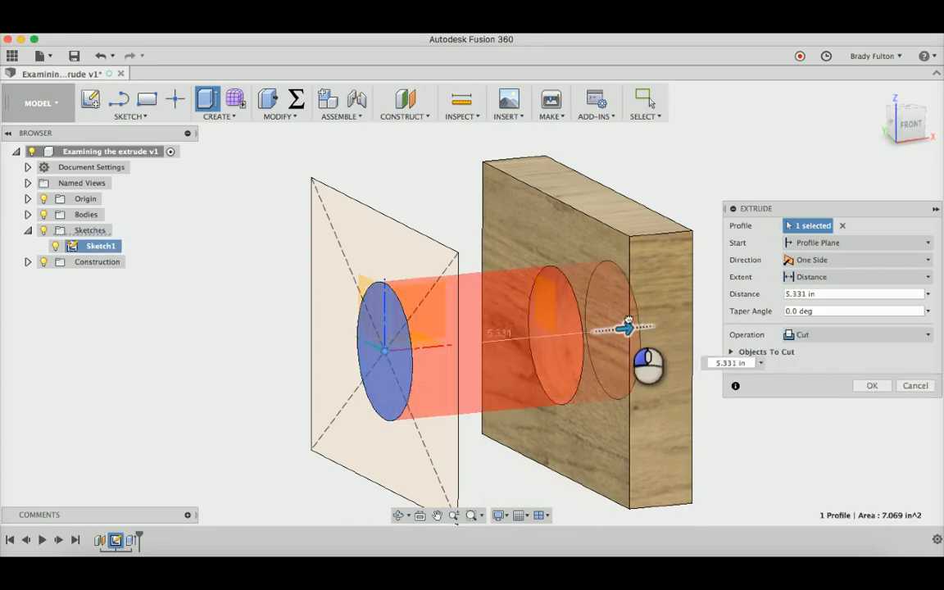
pyautogui.moveTo(626, 330); pyautogui.dragTo(680, 320)
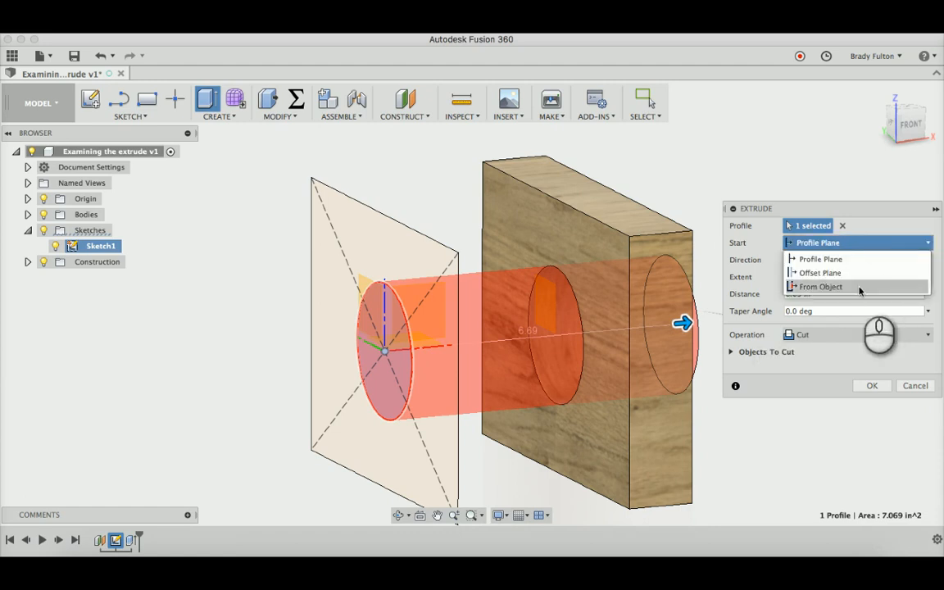
# Start the circle extrusion from the block's front face, joining a 2 in cylinder outward.
pyautogui.click(820, 286)
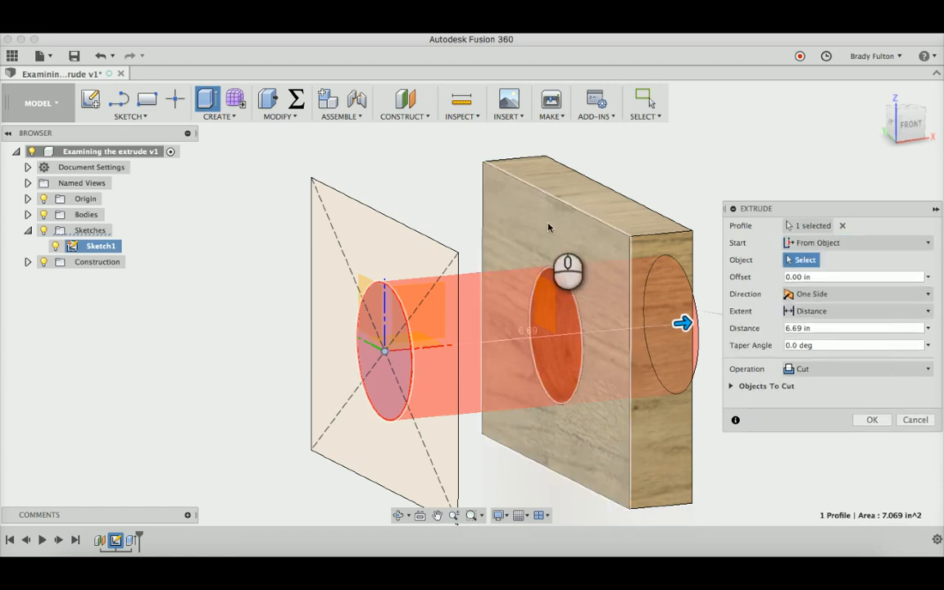
pyautogui.moveTo(683, 323); pyautogui.dragTo(567, 333)
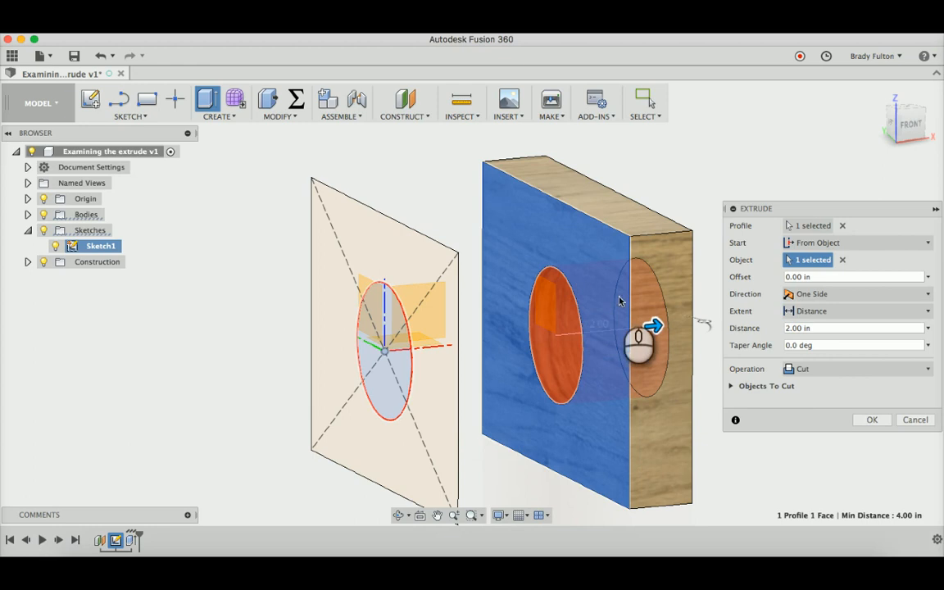
pyautogui.moveTo(656, 327); pyautogui.dragTo(459, 345)
pyautogui.write('-2')
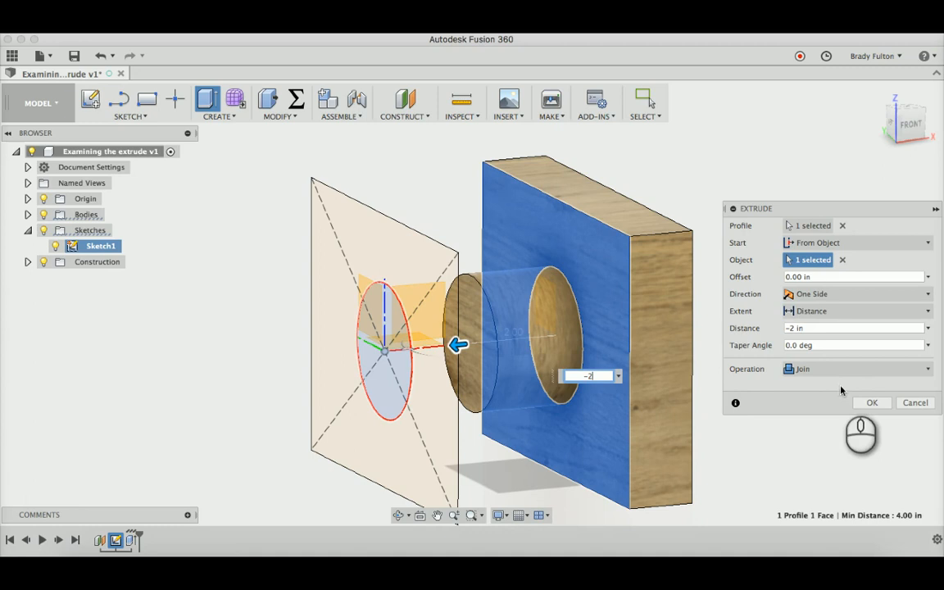
pyautogui.click(872, 402)
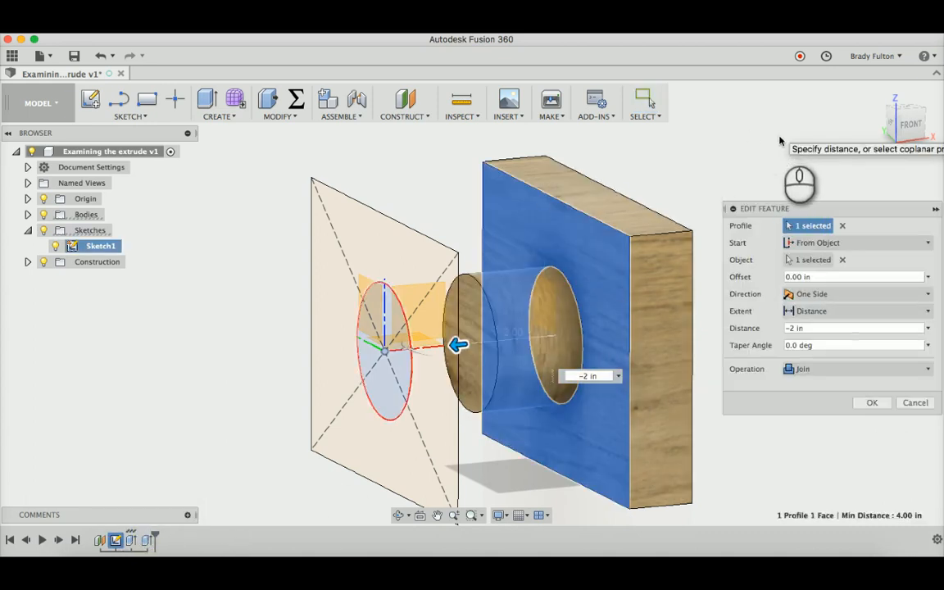
# Make the cylinder extrude two-sided from the block face, with -6 in on the second side.
pyautogui.click(856, 242)
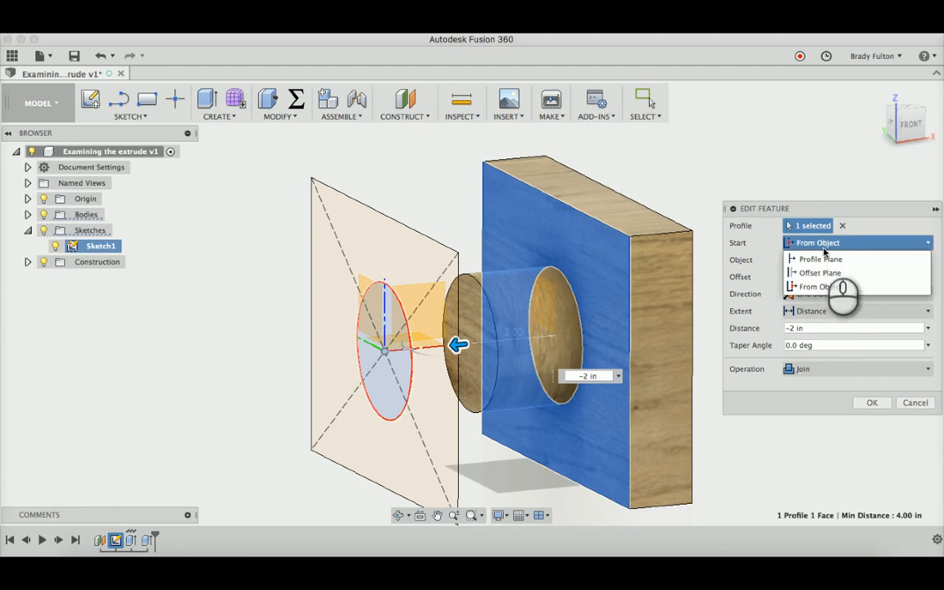
pyautogui.click(814, 286)
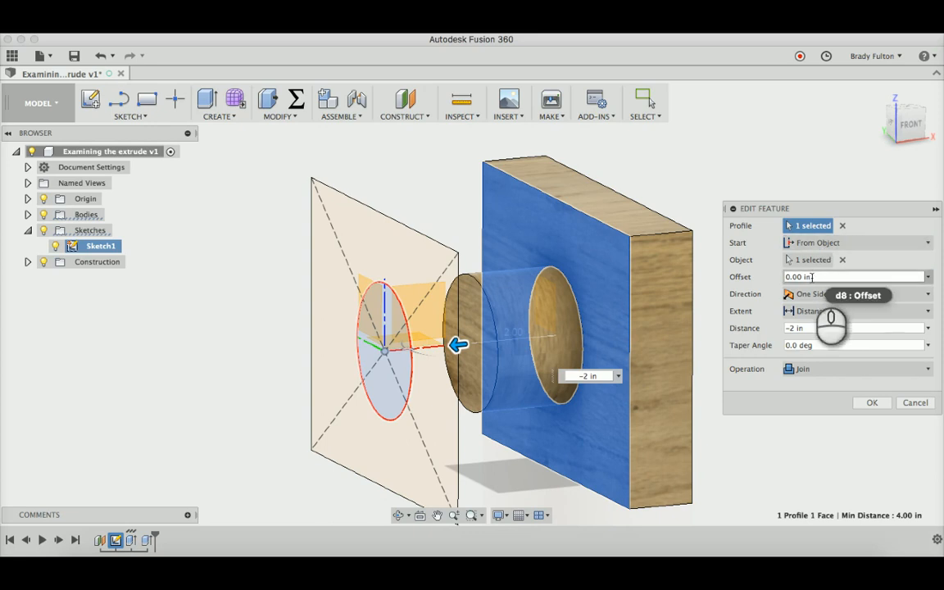
pyautogui.click(854, 293)
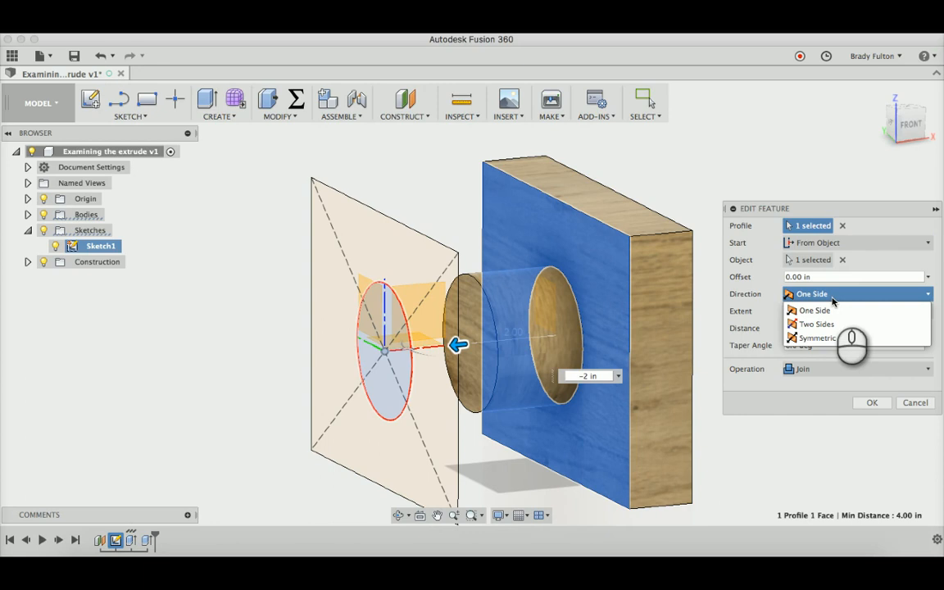
pyautogui.click(816, 324)
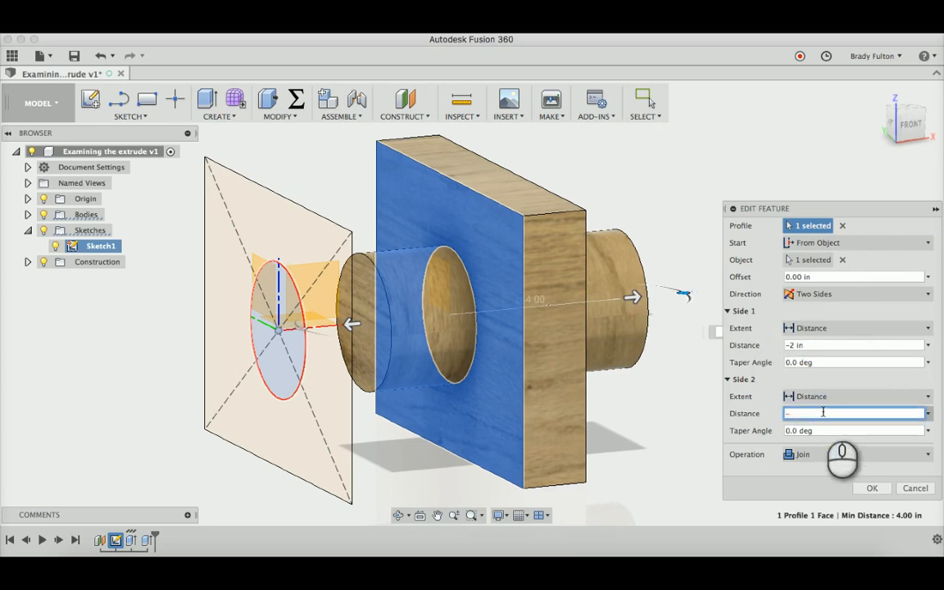
pyautogui.write('-6 in')
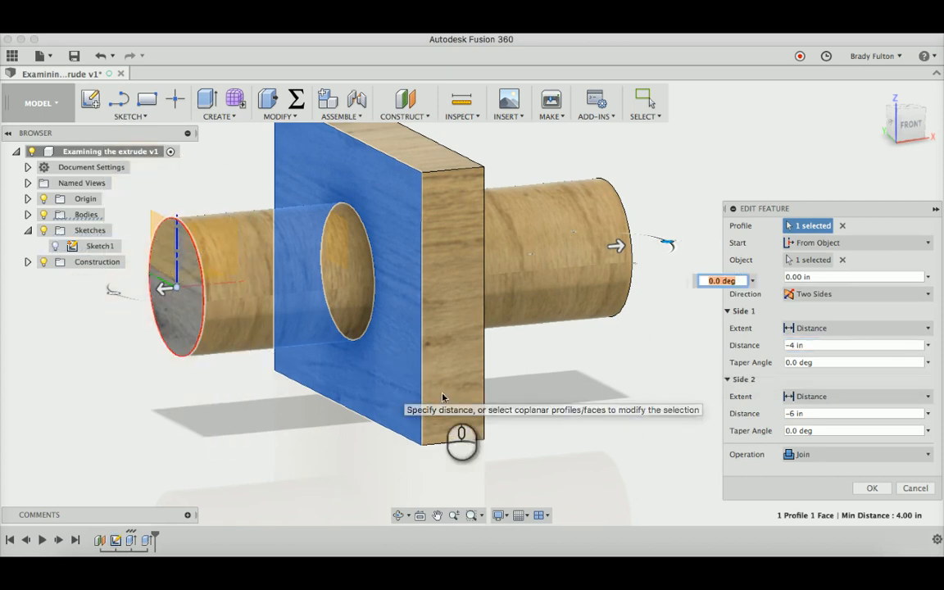
pyautogui.moveTo(830, 362)
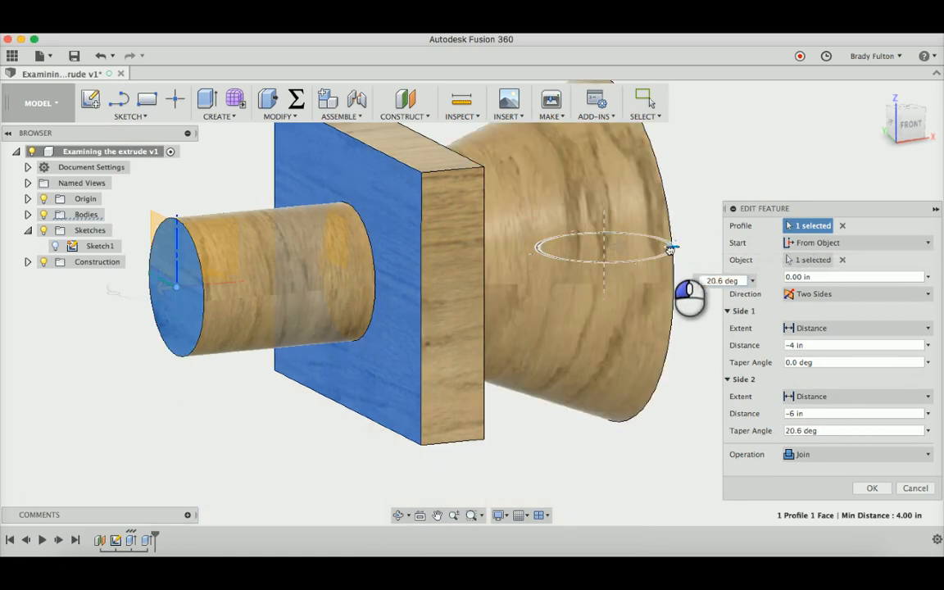
# Give the cylinder's sides opposite 5° tapers and commit the edit.
pyautogui.moveTo(670, 248); pyautogui.dragTo(668, 243)
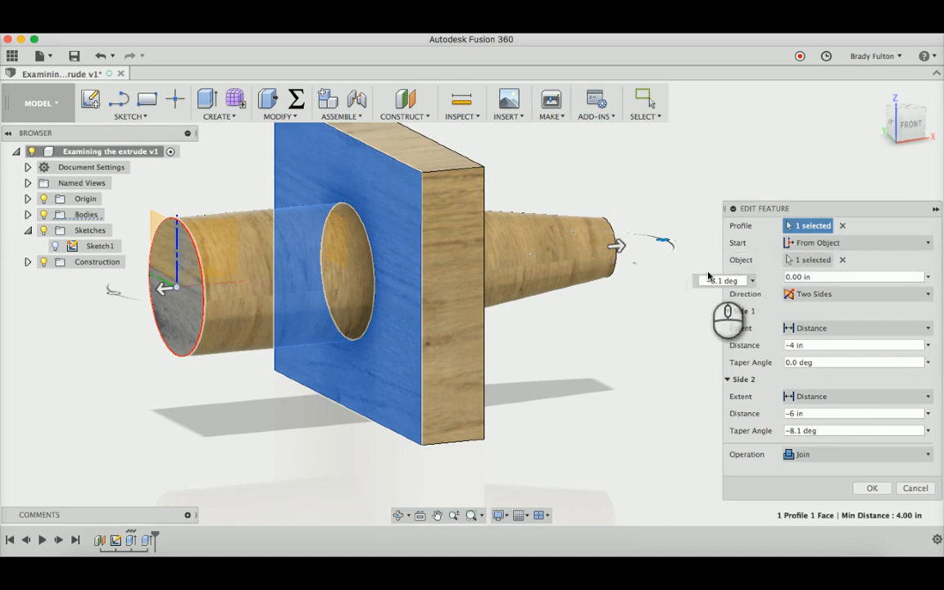
pyautogui.click(724, 280)
pyautogui.write('5')
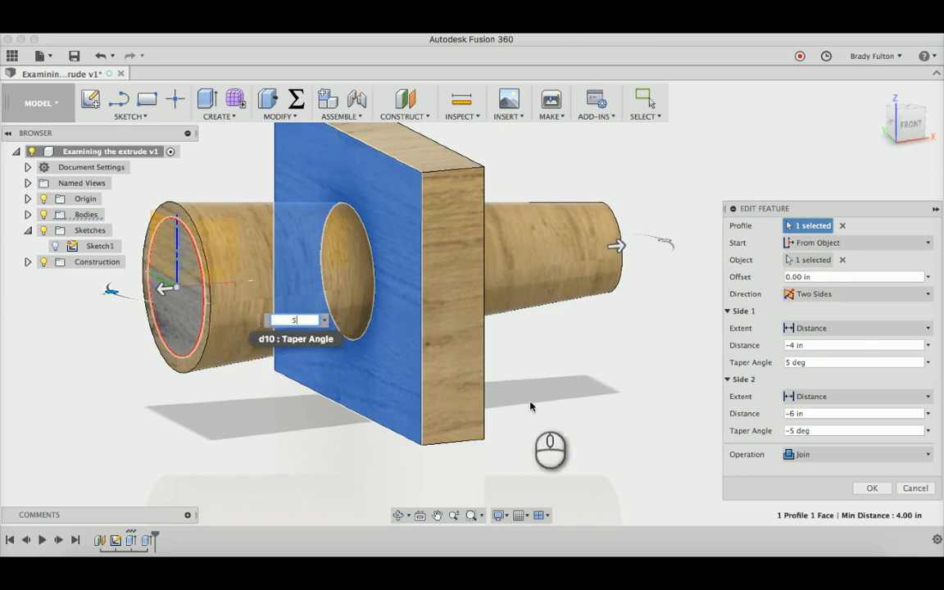
pyautogui.click(871, 487)
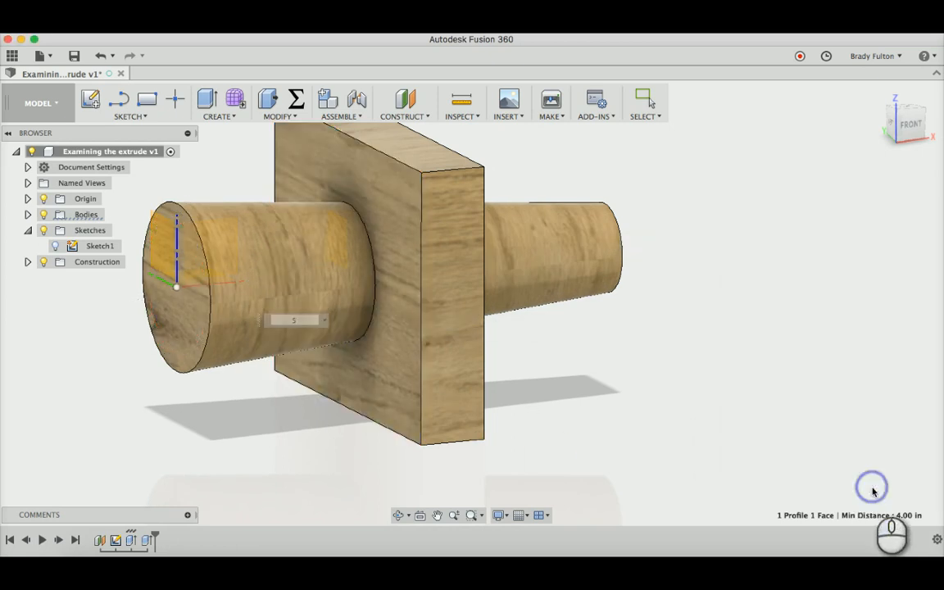
# Change the tapered cylinder extrude's operation from Join to New Body.
pyautogui.moveTo(872, 486); pyautogui.dragTo(667, 338)
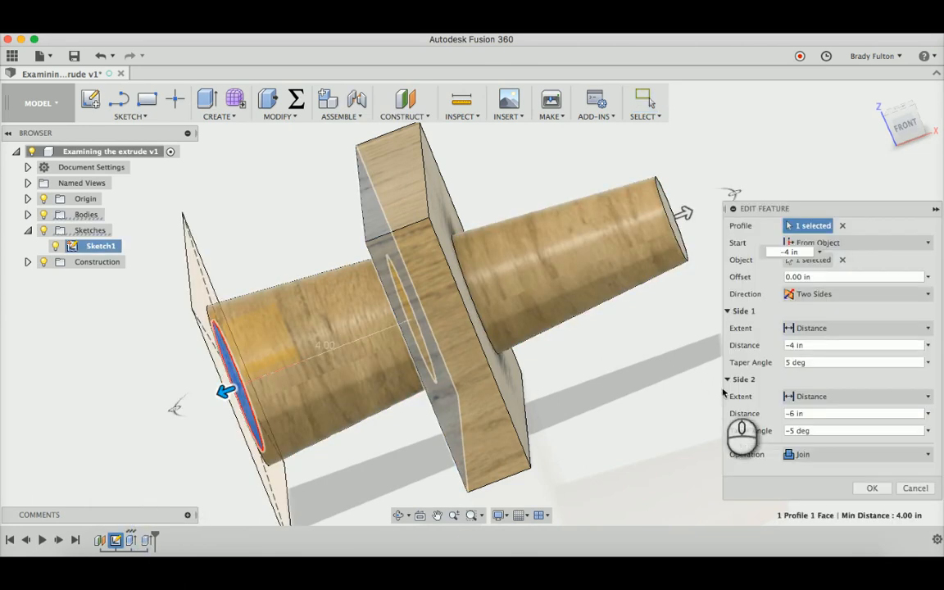
pyautogui.click(855, 454)
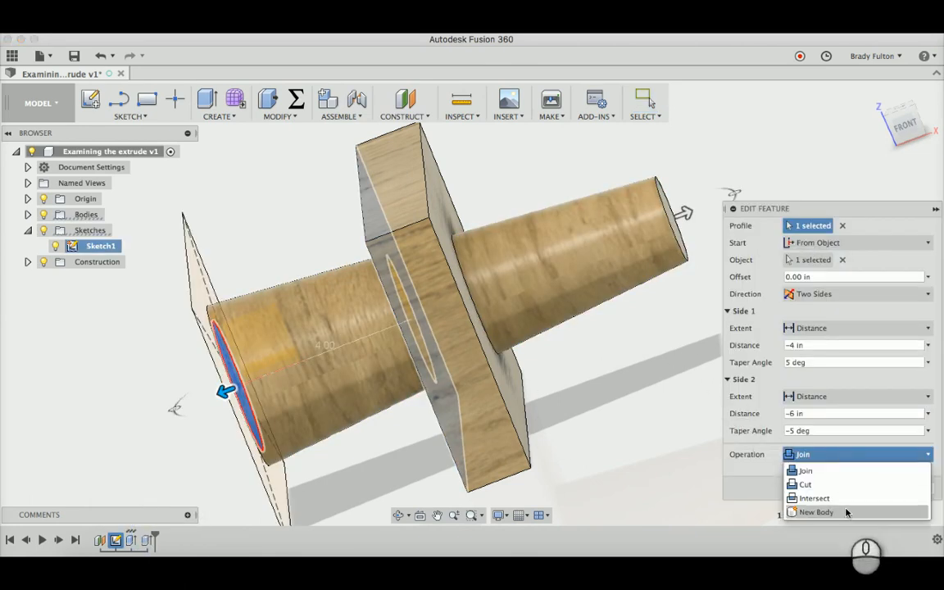
pyautogui.click(815, 512)
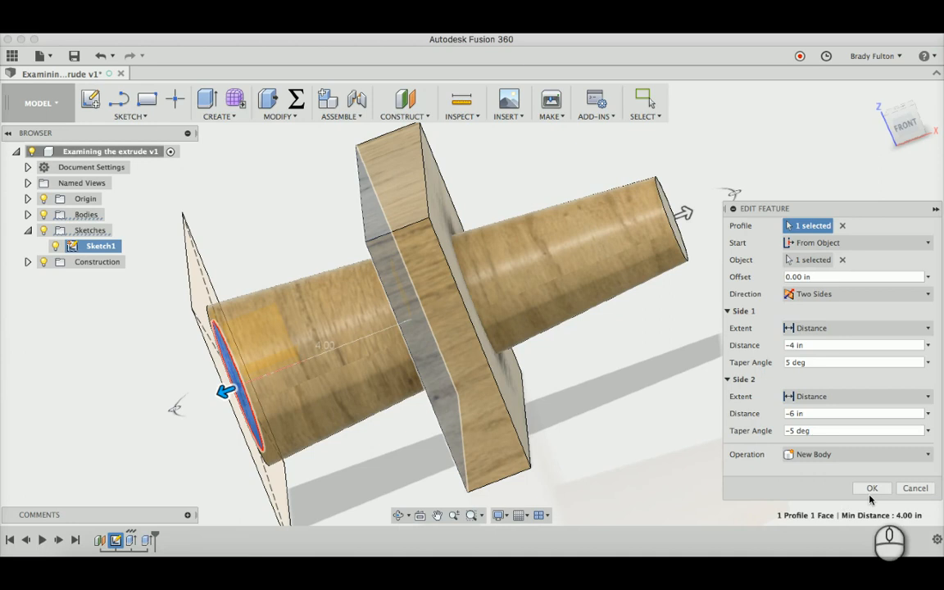
pyautogui.click(872, 487)
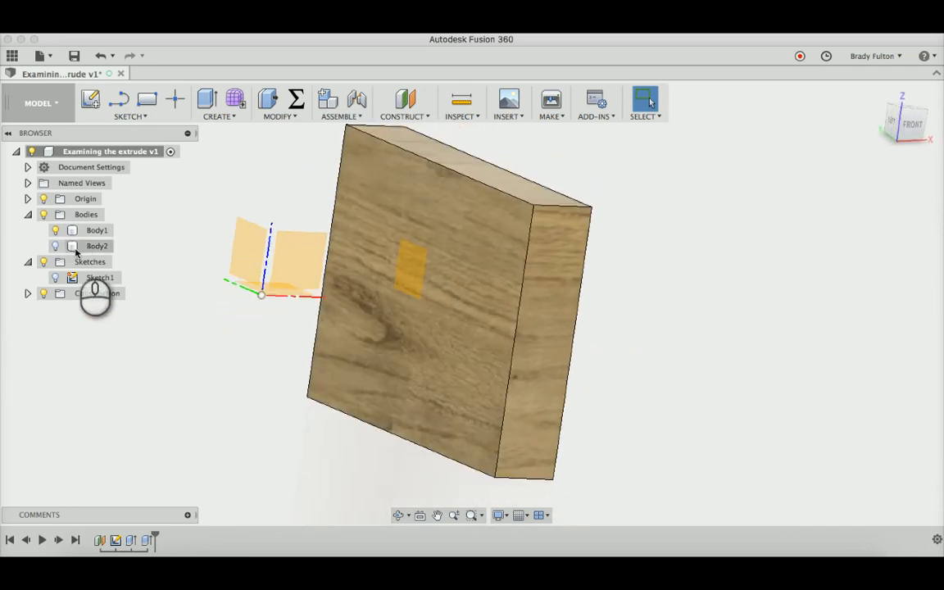
# Switch the cylinder extrude's operation to Intersect, keeping only the overlapping disc.
pyautogui.click(97, 230)
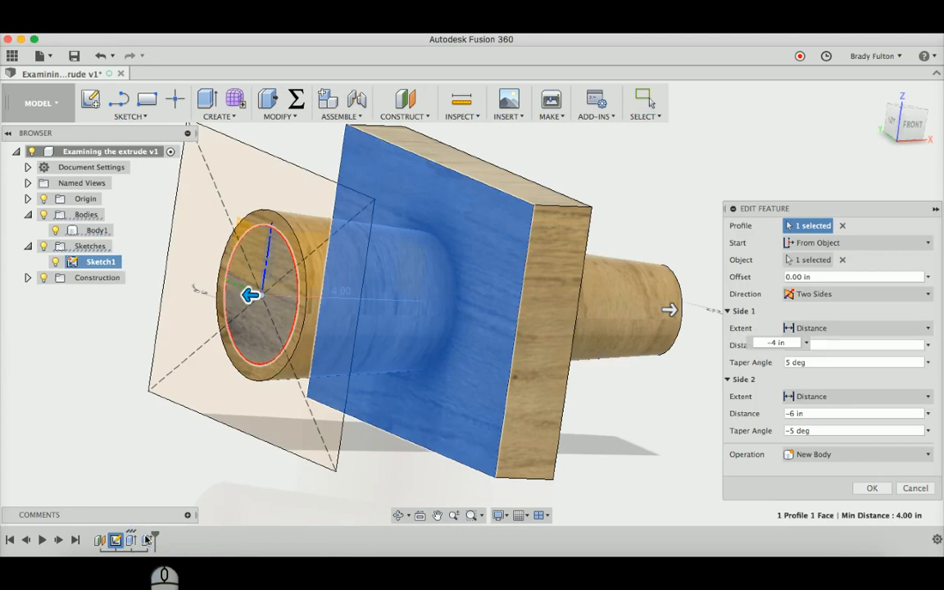
pyautogui.click(856, 453)
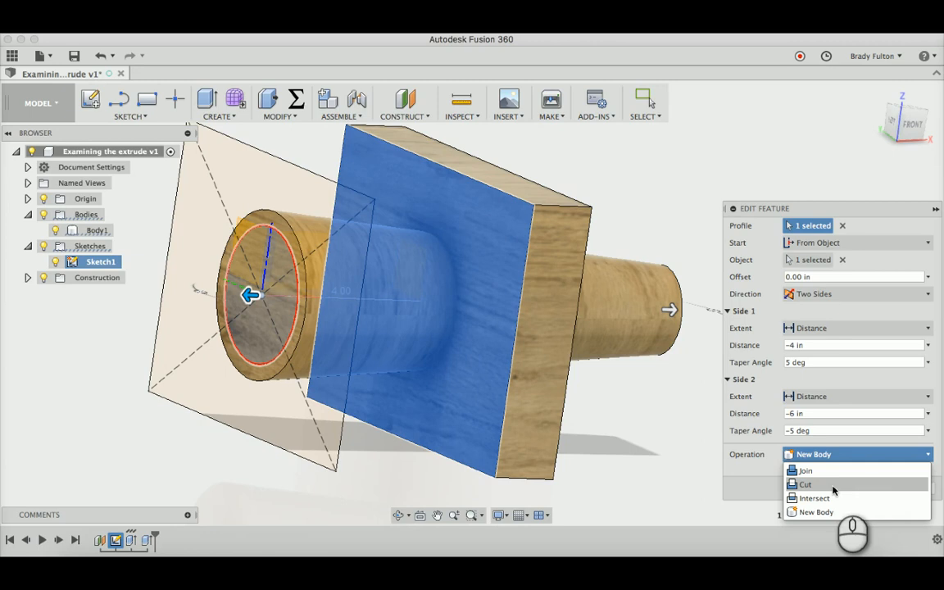
pyautogui.click(814, 498)
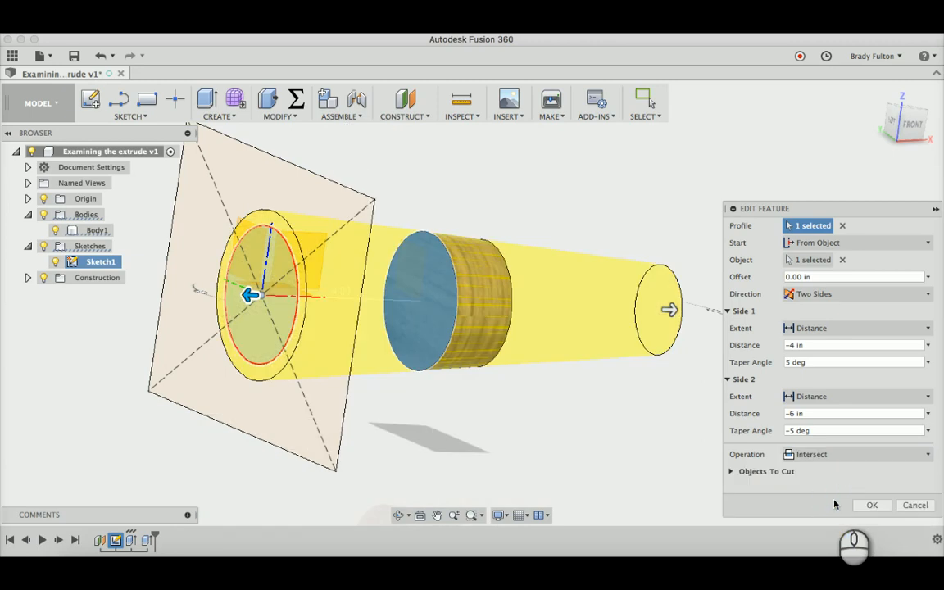
pyautogui.click(870, 505)
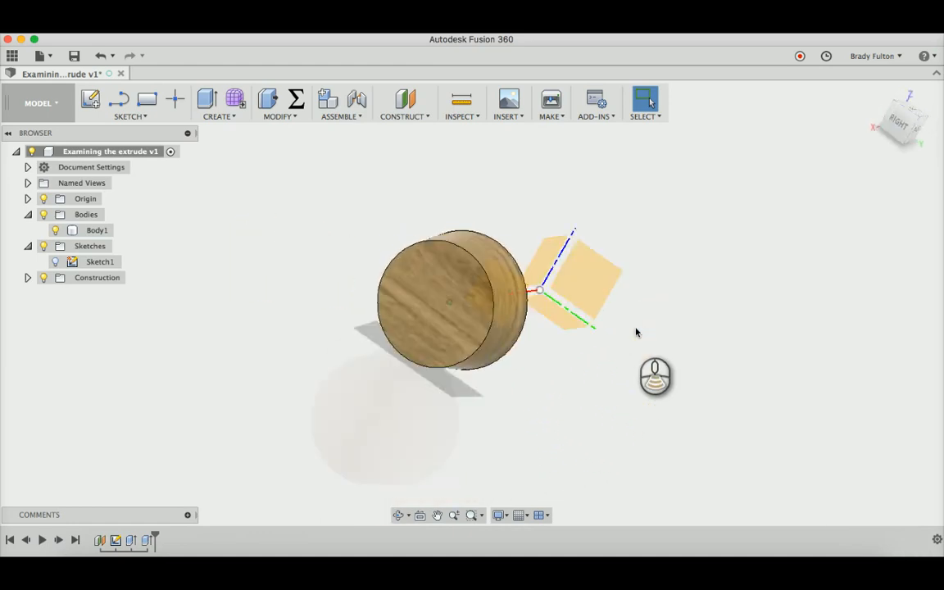
# Offset the disc's end-face circular edge inward by about 0.039 in.
pyautogui.moveTo(533, 291); pyautogui.dragTo(467, 344)
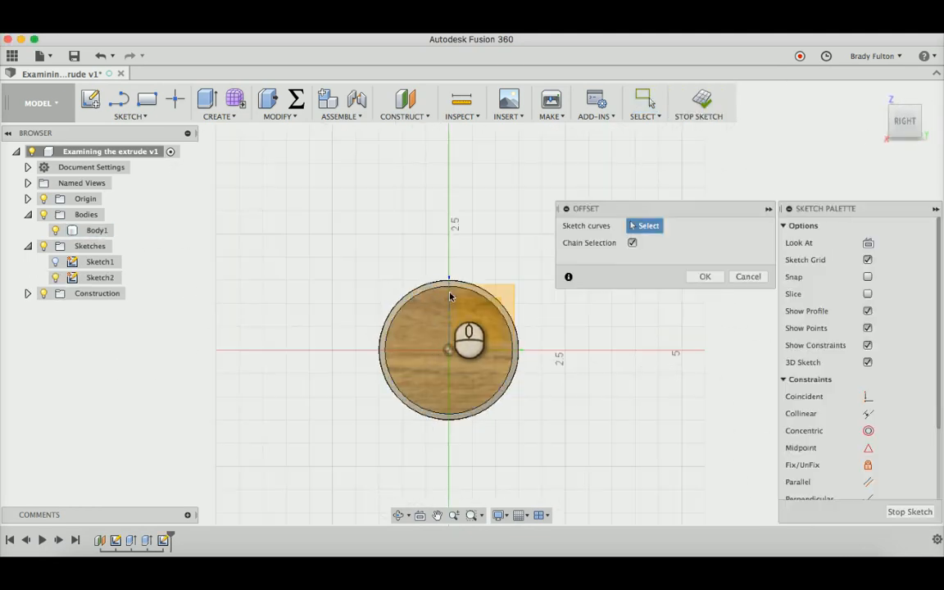
pyautogui.click(448, 283)
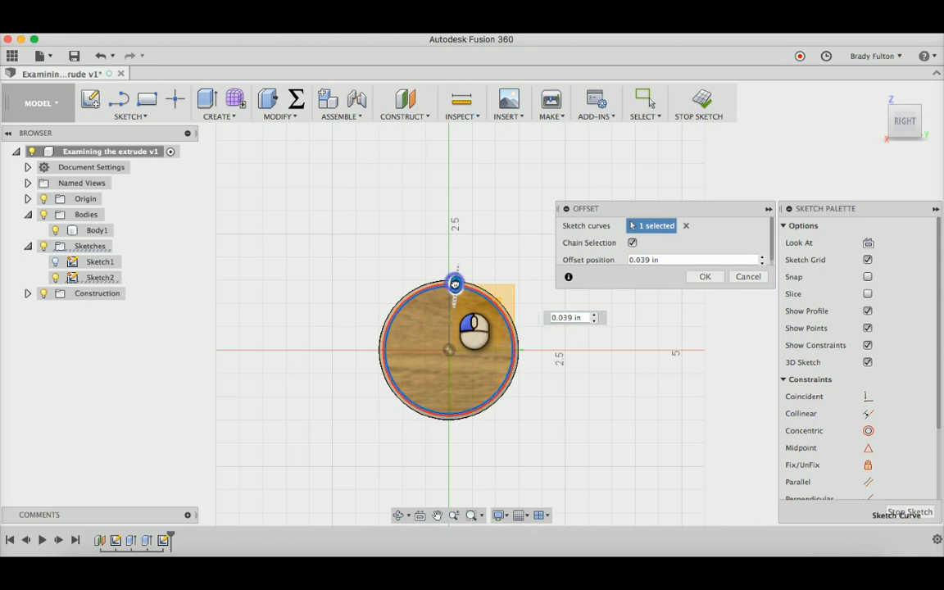
pyautogui.click(703, 277)
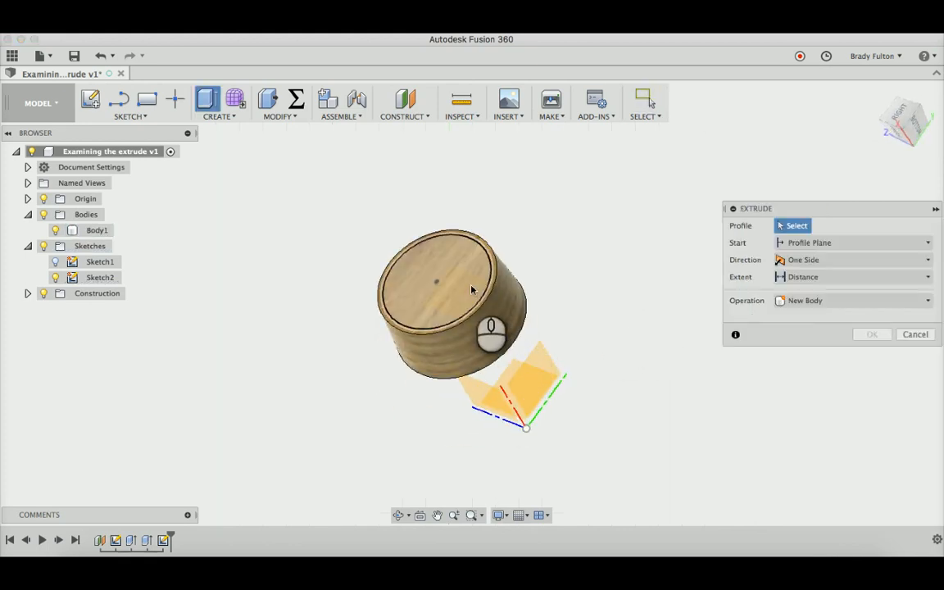
# Cut away the inner circle profile and search the appearance library for 'brown'.
pyautogui.click(442, 283)
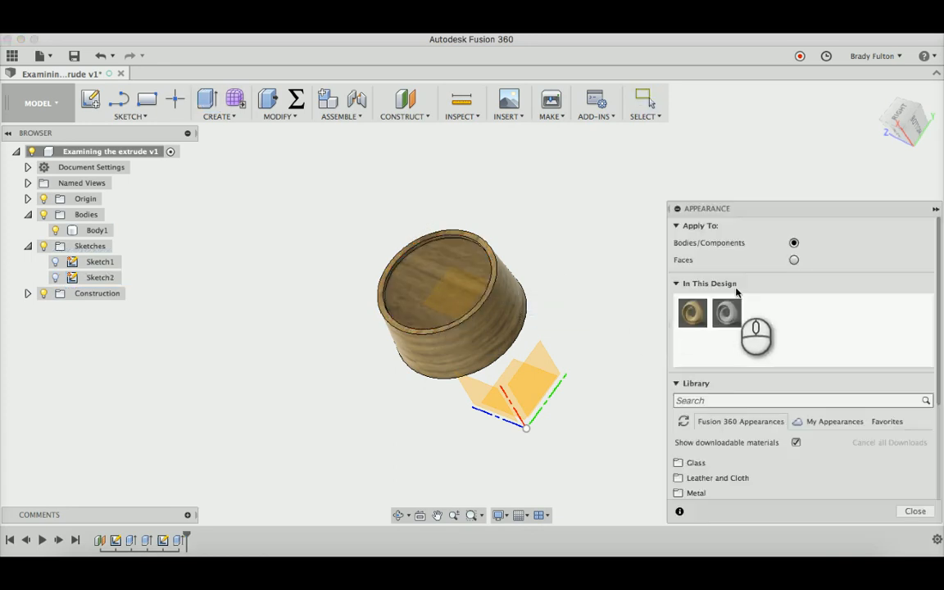
pyautogui.write('bro')
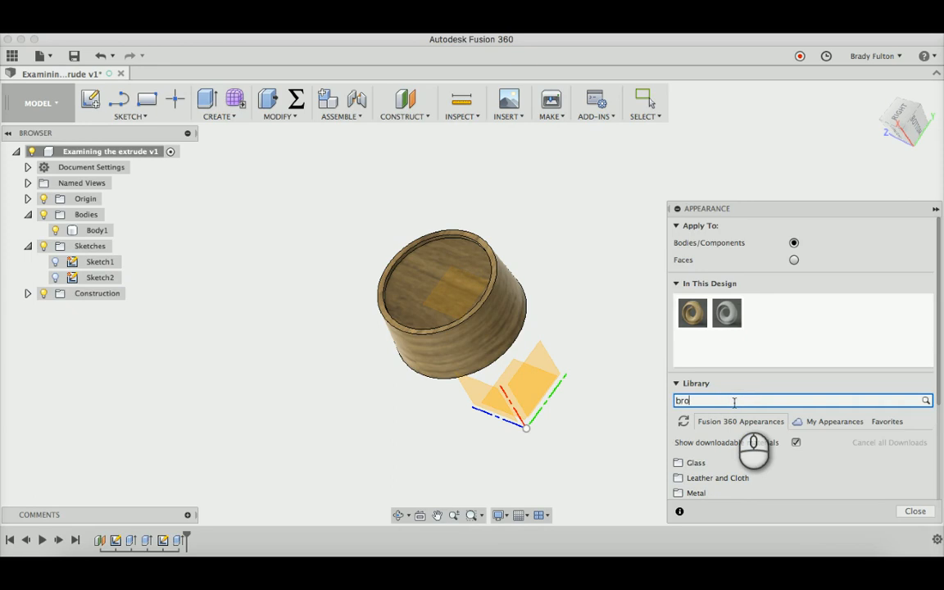
pyautogui.write('brown')
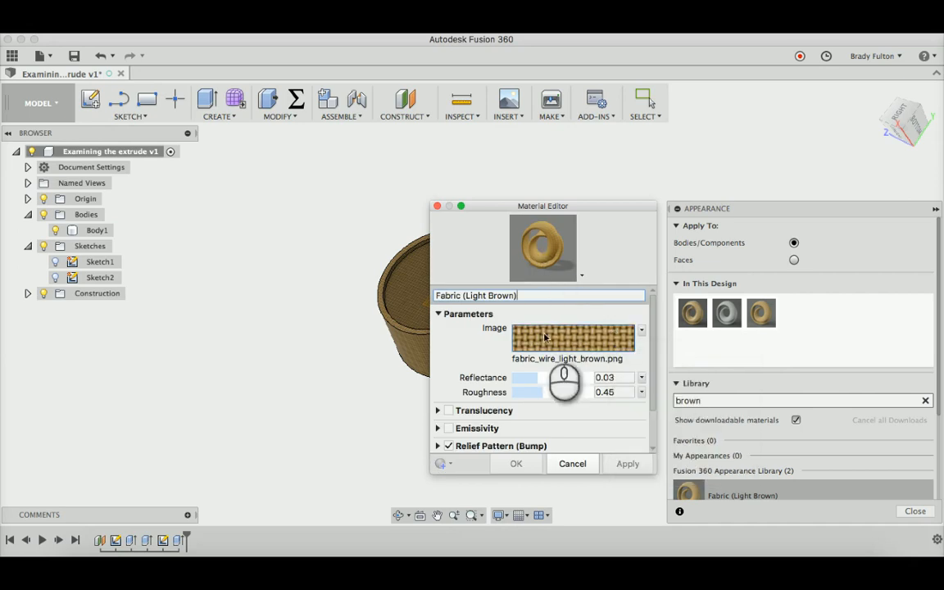
# Replace the fabric image with a solid dark brown colour (RGB 128 64 0).
pyautogui.click(641, 331)
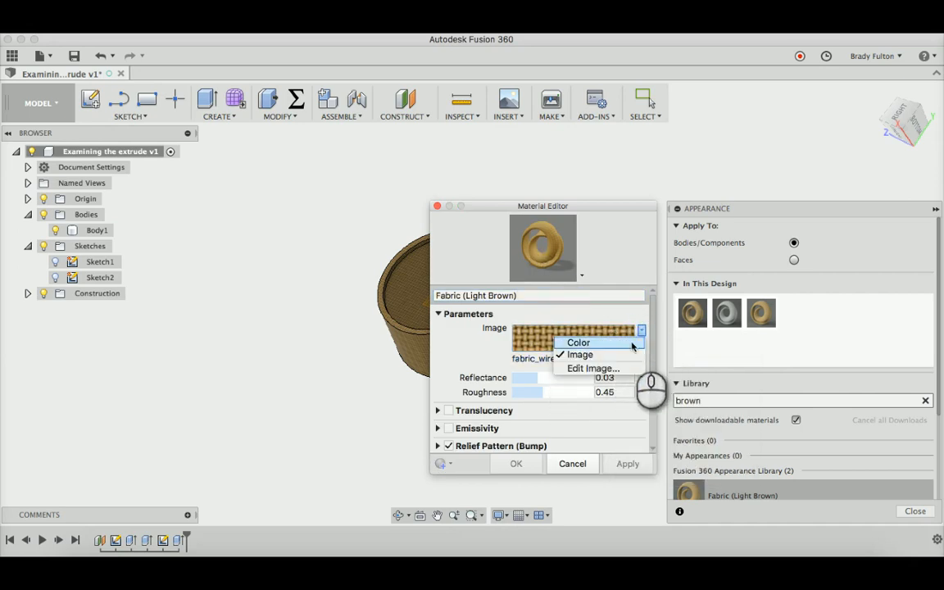
pyautogui.click(578, 343)
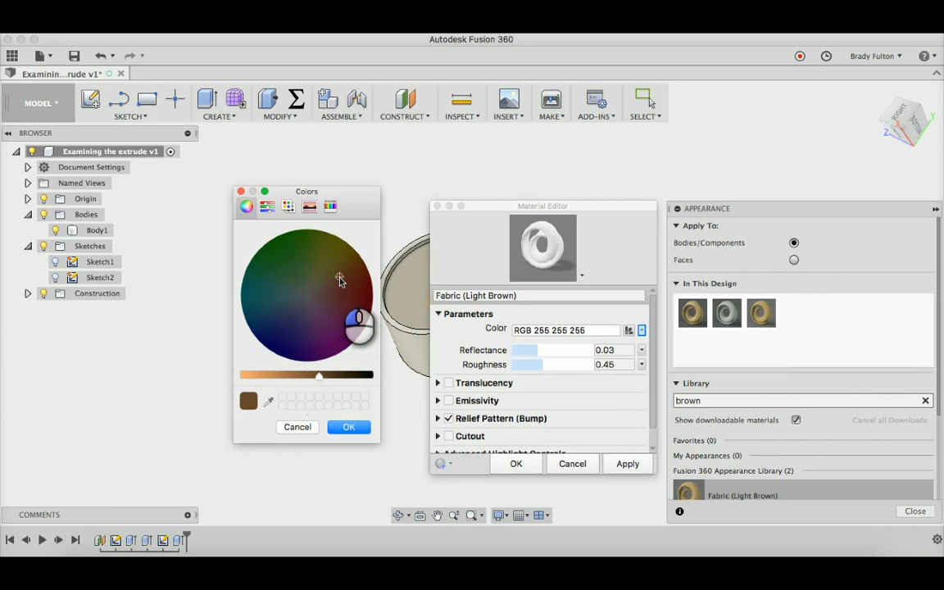
pyautogui.moveTo(320, 376); pyautogui.dragTo(332, 375)
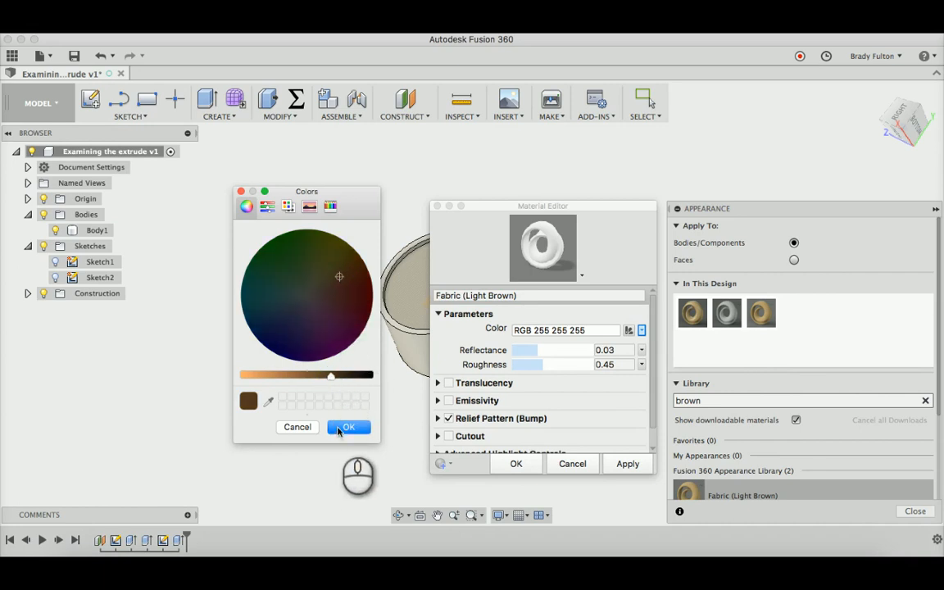
pyautogui.click(330, 206)
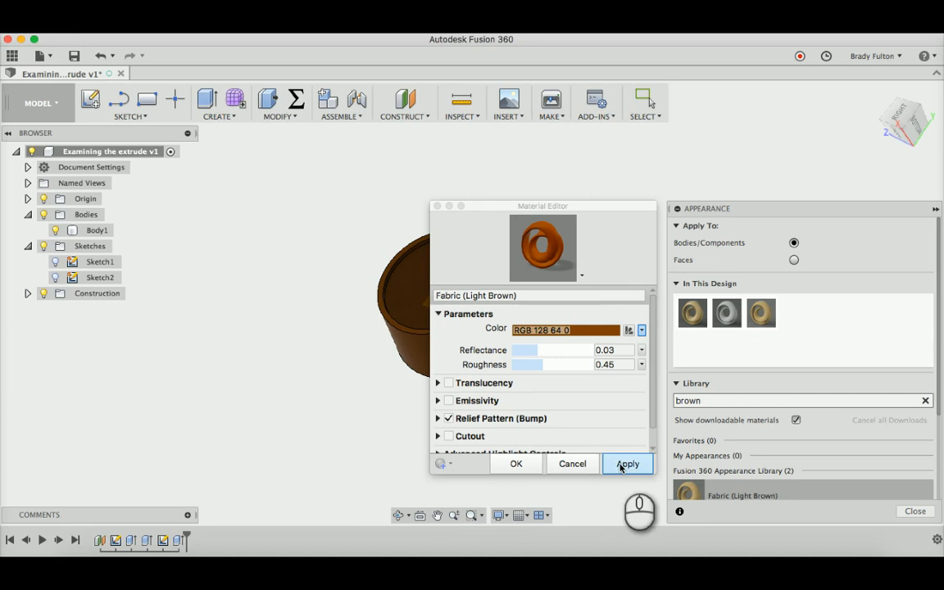
# Apply the dark brown appearance to the cup and close the material editor.
pyautogui.click(627, 463)
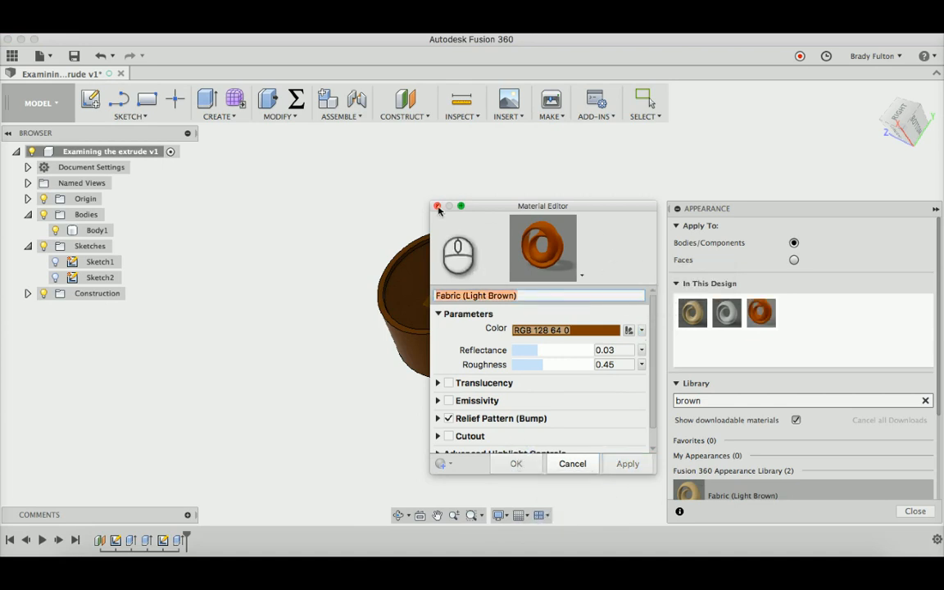
pyautogui.click(437, 206)
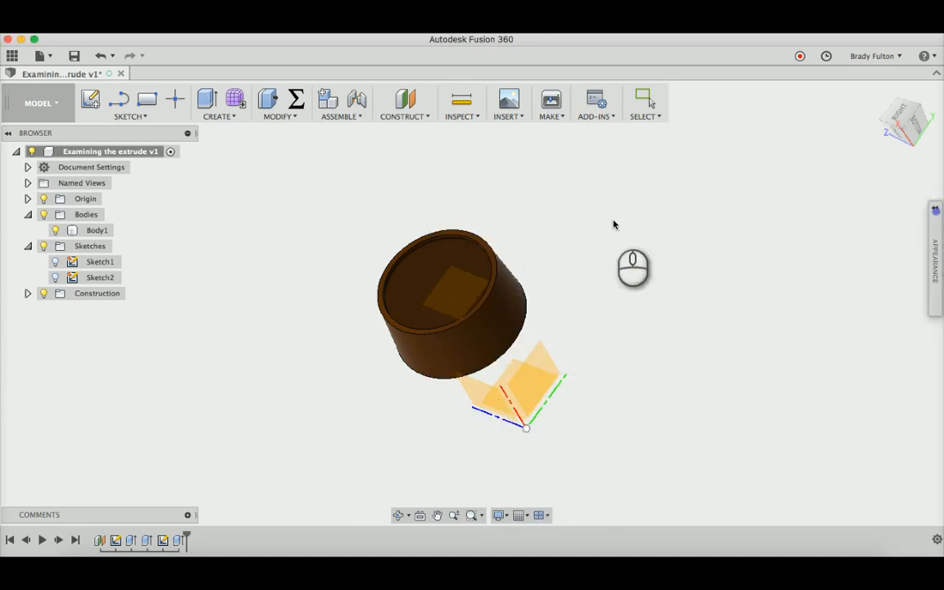